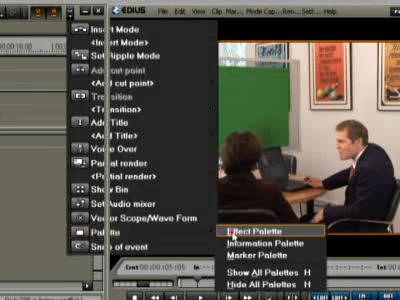
# Show the Effect Palette listing the available effect categories
pyautogui.click(238, 228)
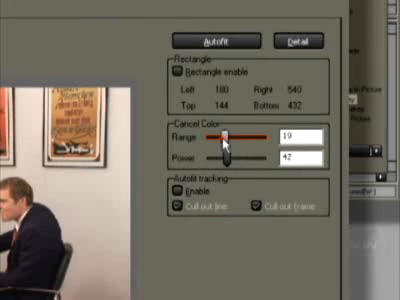
# Lower the Chromakey Cancel Color Range so less green spill is removed
pyautogui.moveTo(238, 146); pyautogui.dragTo(222, 146)
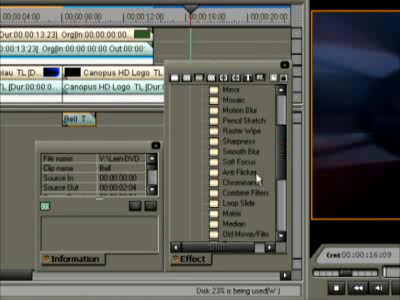
pyautogui.moveTo(240, 176)
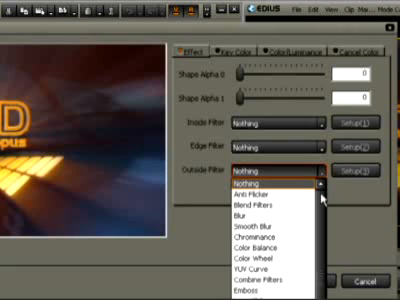
# Scroll the Outside Filter list to reach the filter for the non-logo area
pyautogui.scroll(-3)
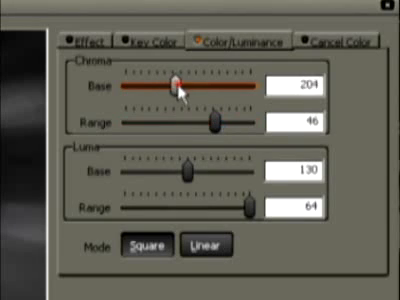
# Shift the Chroma Base slider to 204 to centre on the yellow logo colour
pyautogui.moveTo(178, 88); pyautogui.dragTo(188, 88)
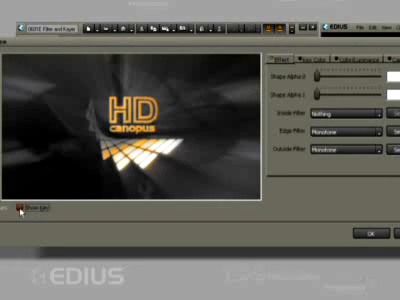
pyautogui.moveTo(280, 212)
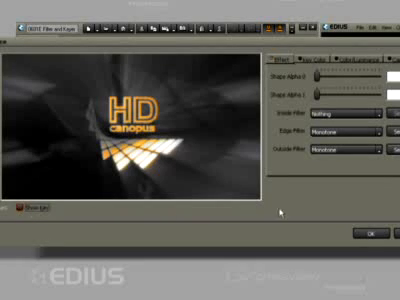